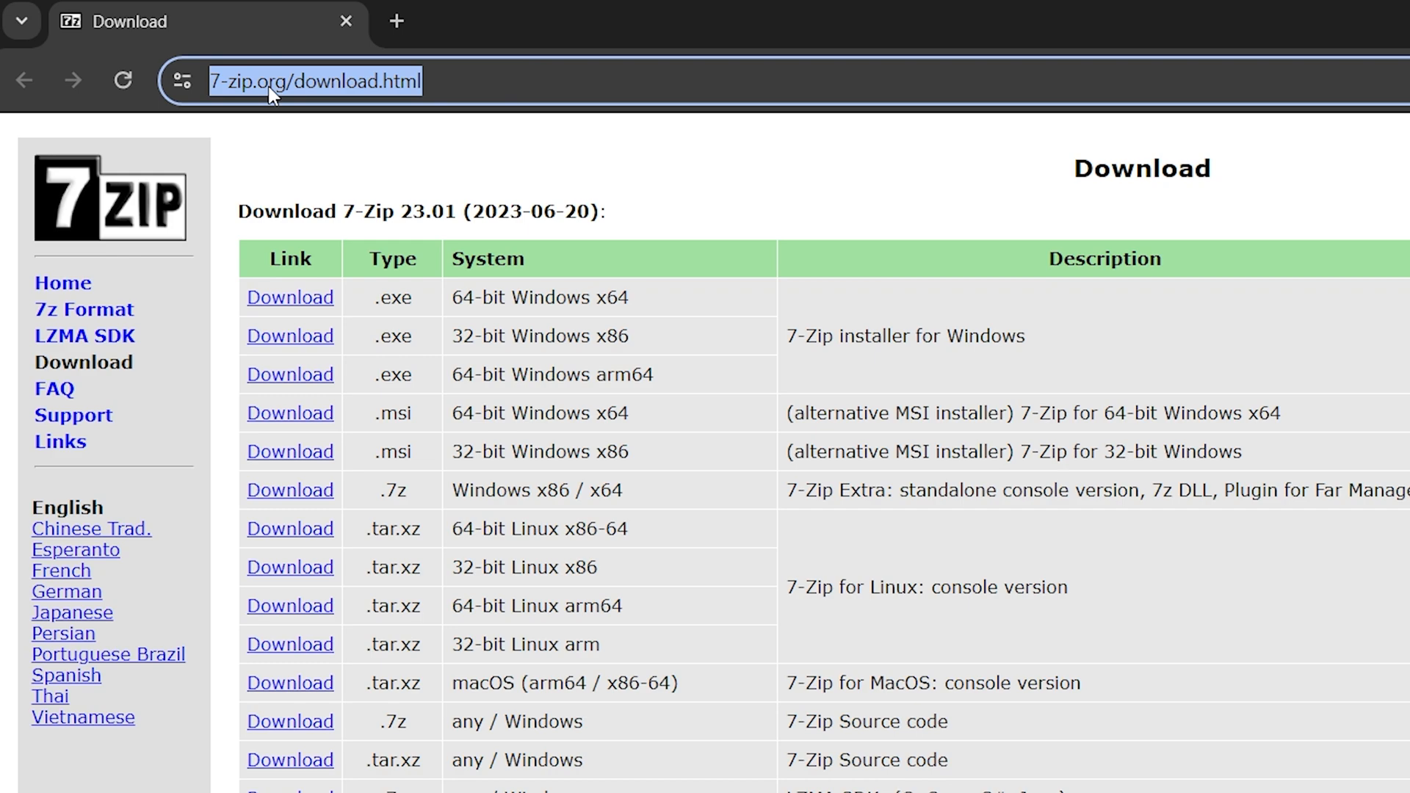
Step: Download the 7-Zip 23.01 installer for 64-bit Windows x64
scroll("down", 3)
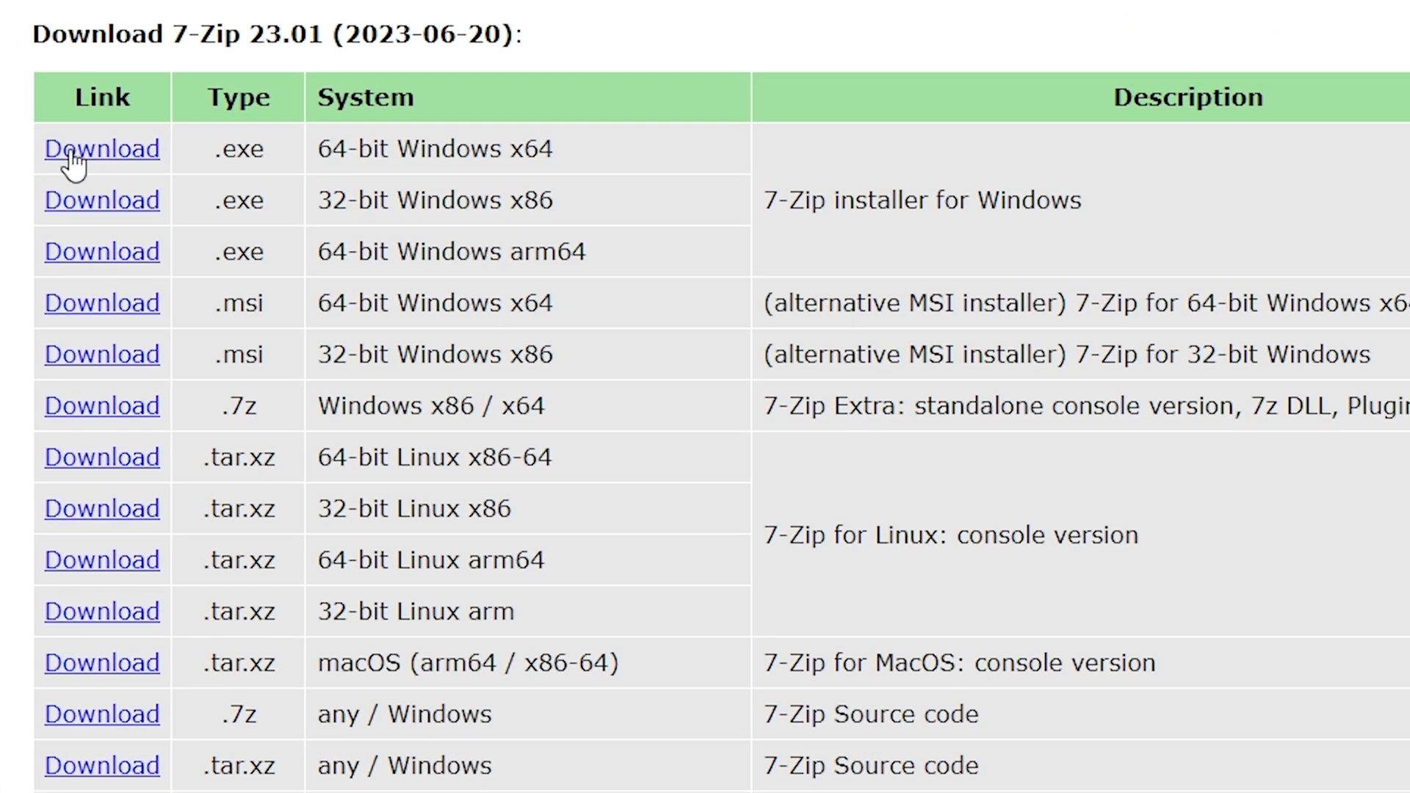
left_click(102, 149)
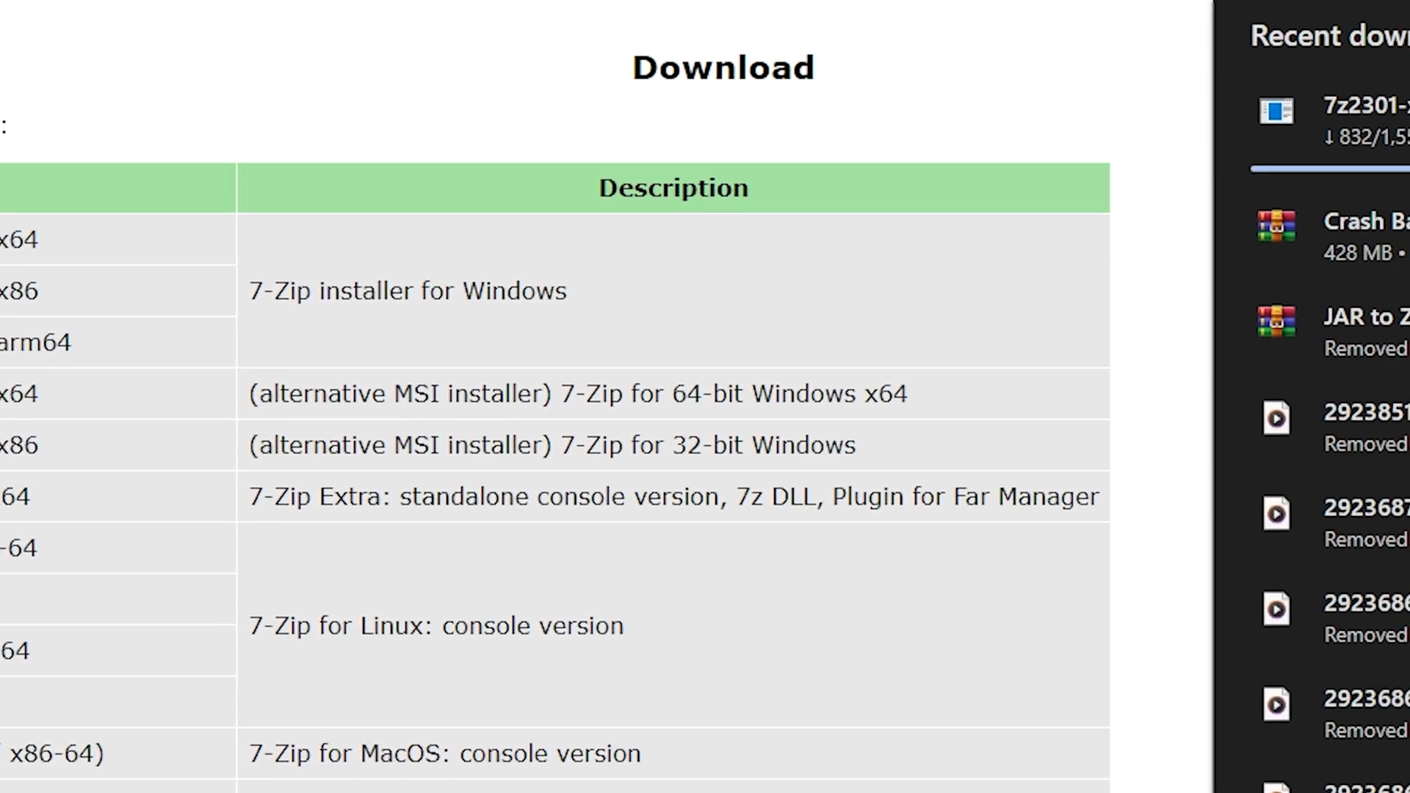
left_click(1225, 47)
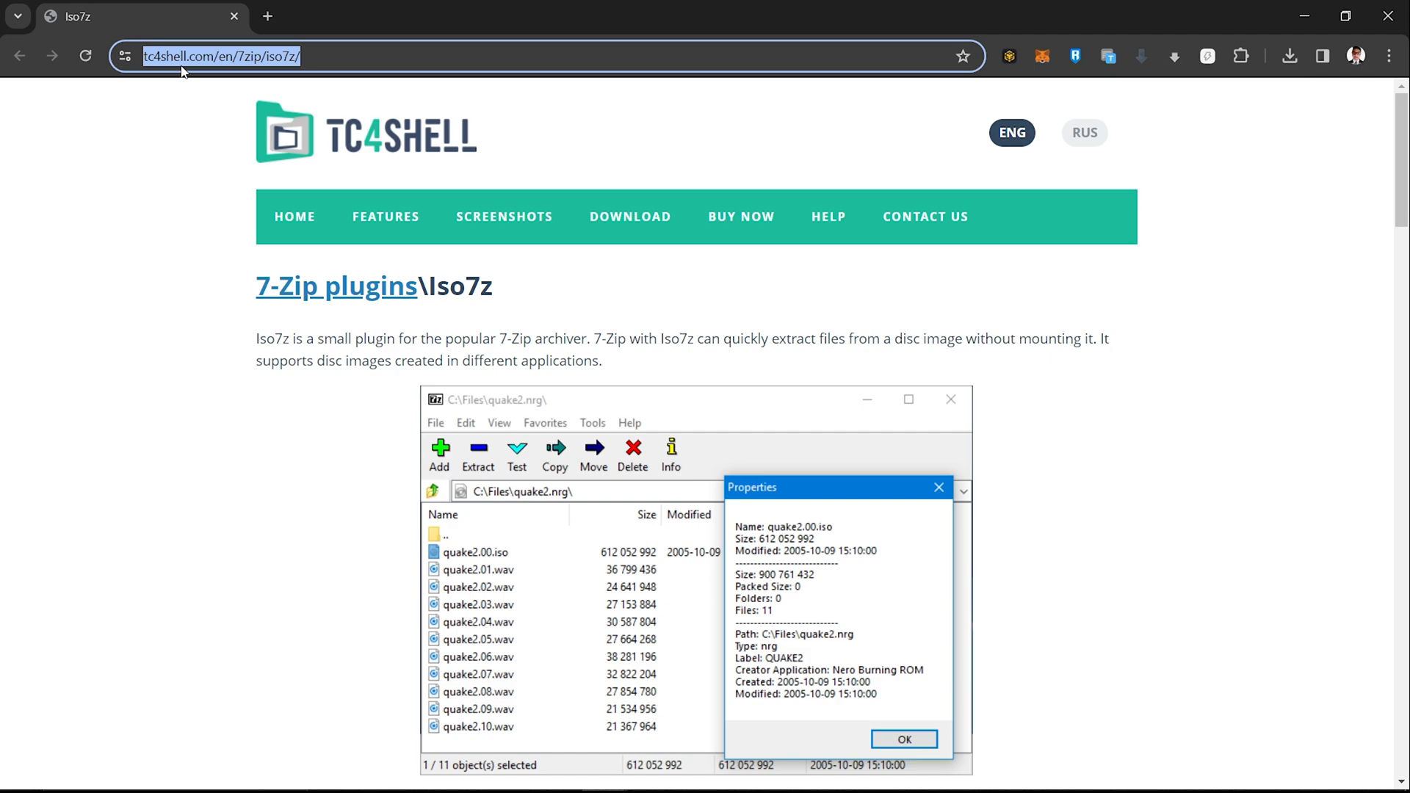
mouse_move(1298, 142)
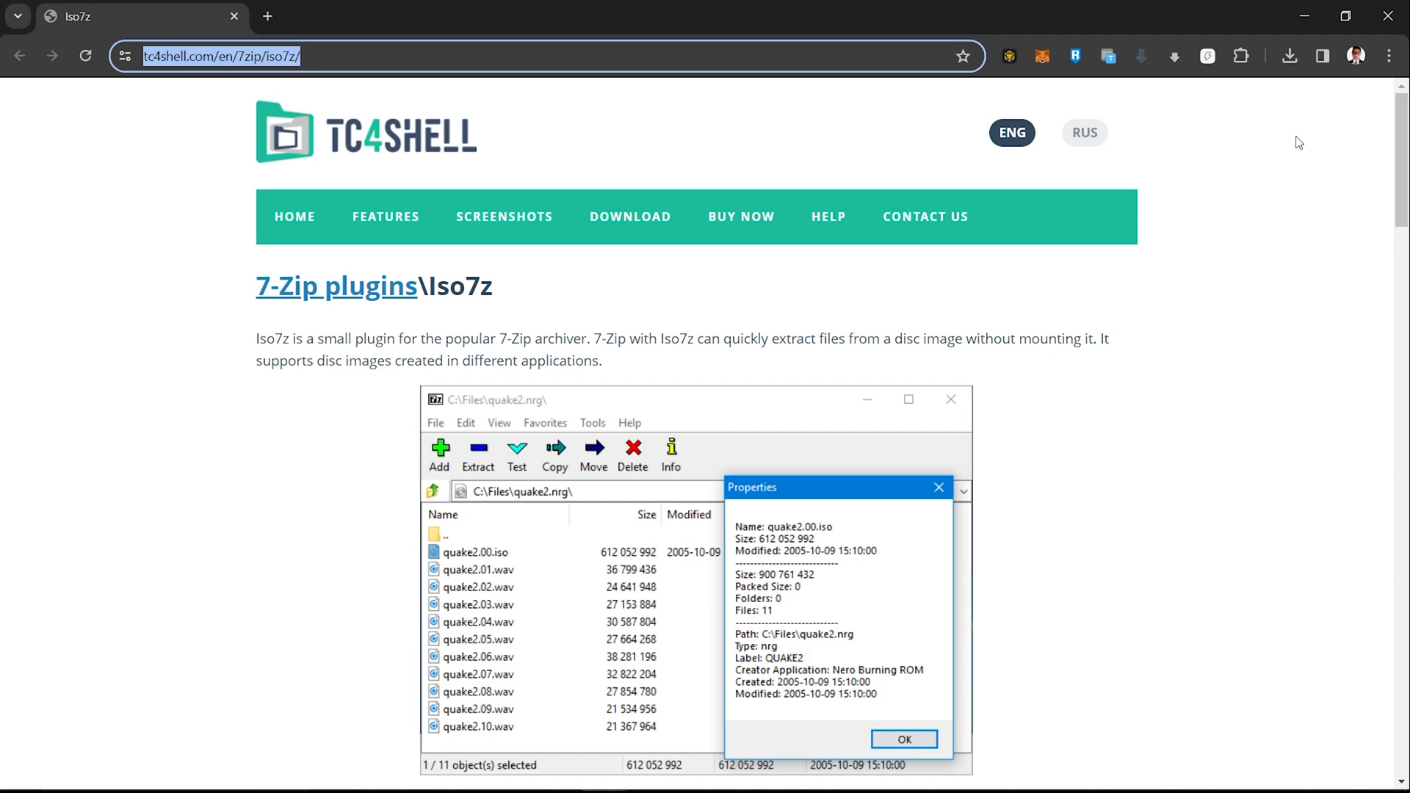
Step: Download the current Iso7z plugin, then extract the Crash Bandicoot disc image in 7-Zip
scroll("down", 3)
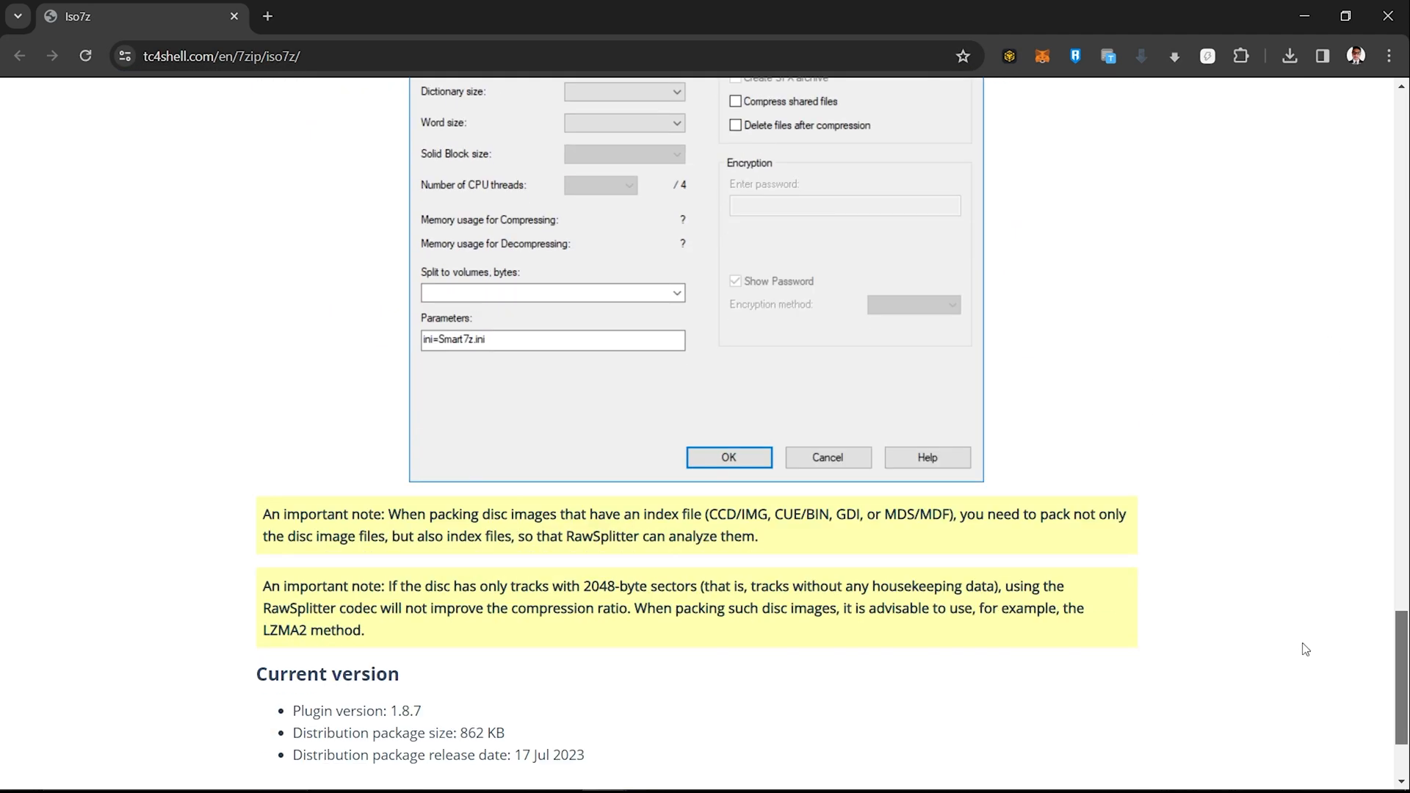
left_click(1287, 56)
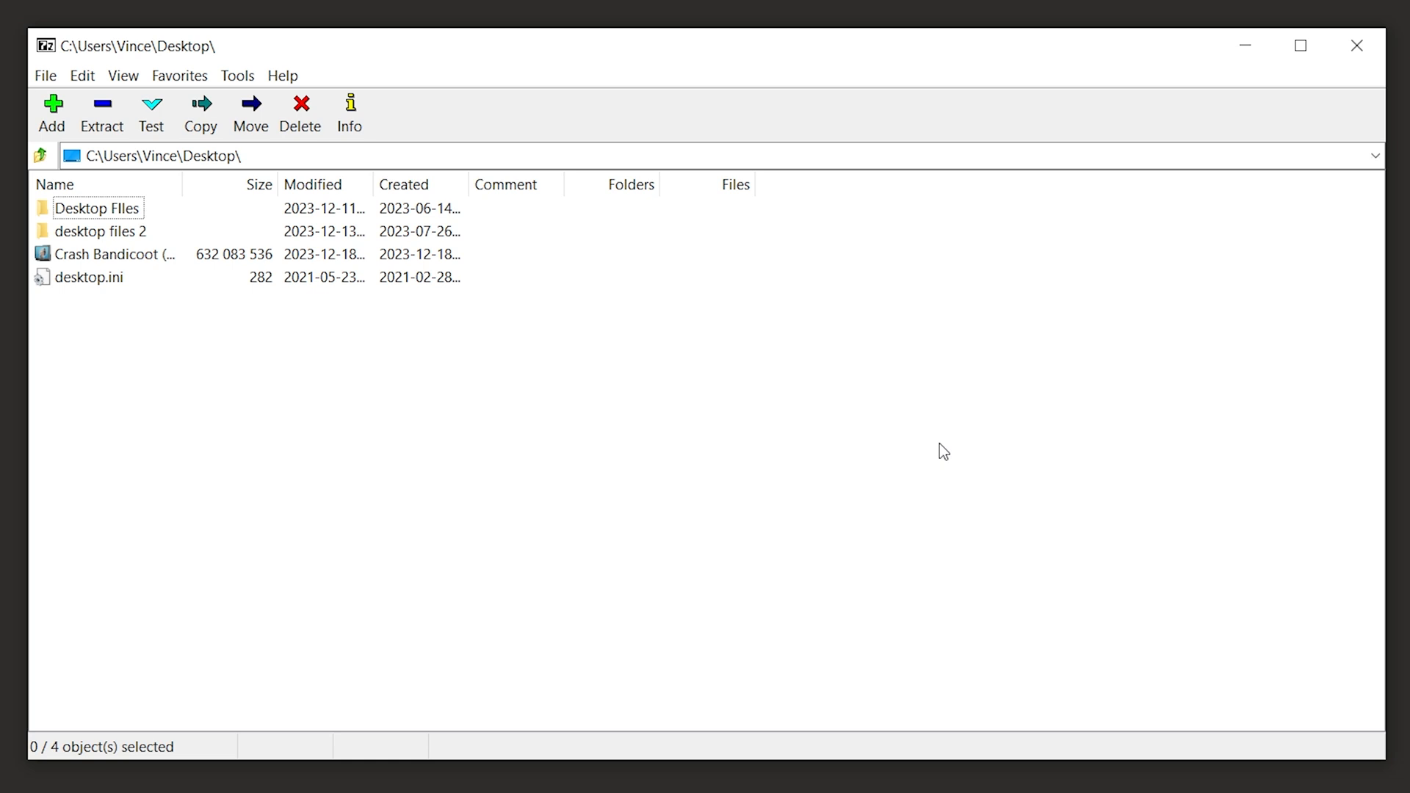
left_click(108, 253)
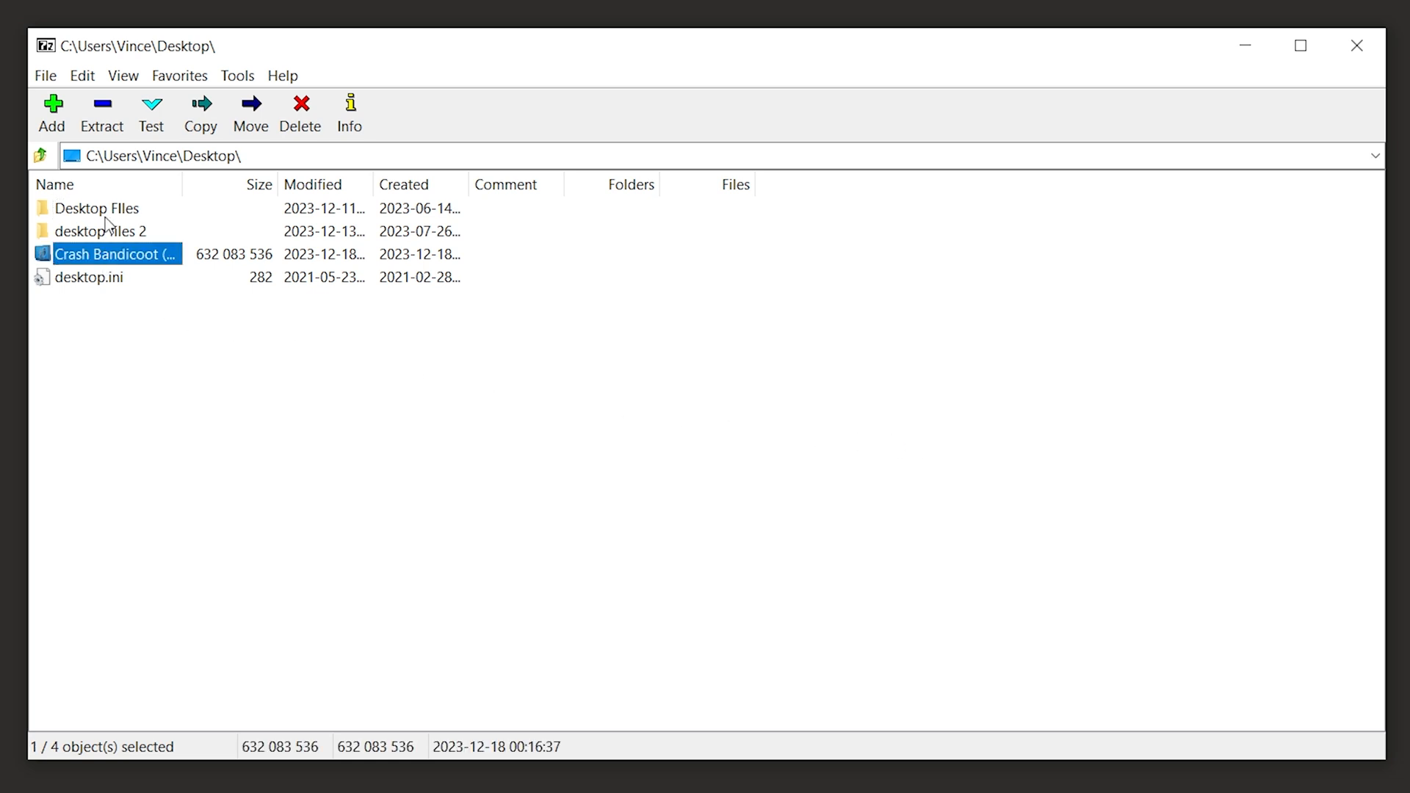
left_click(101, 108)
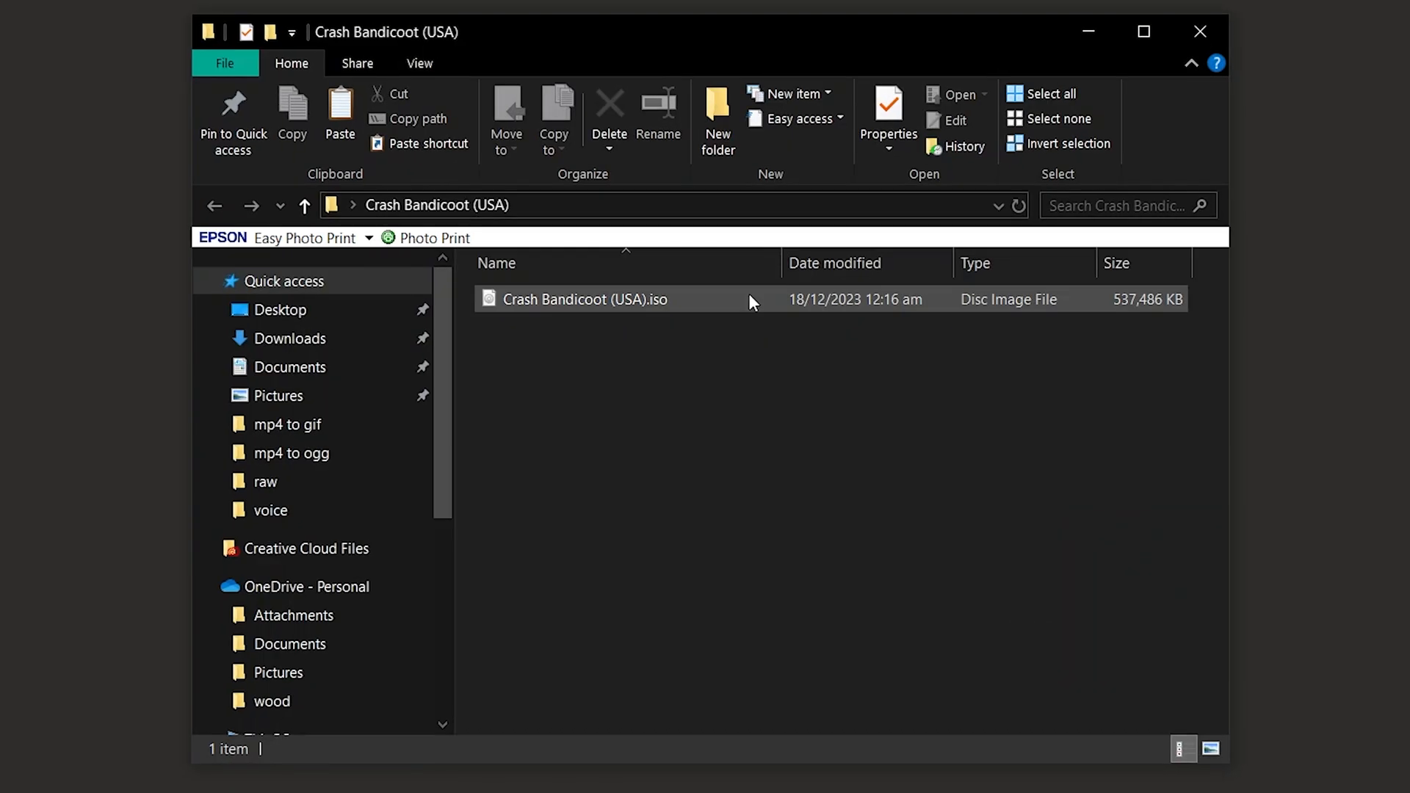
mouse_move(752, 300)
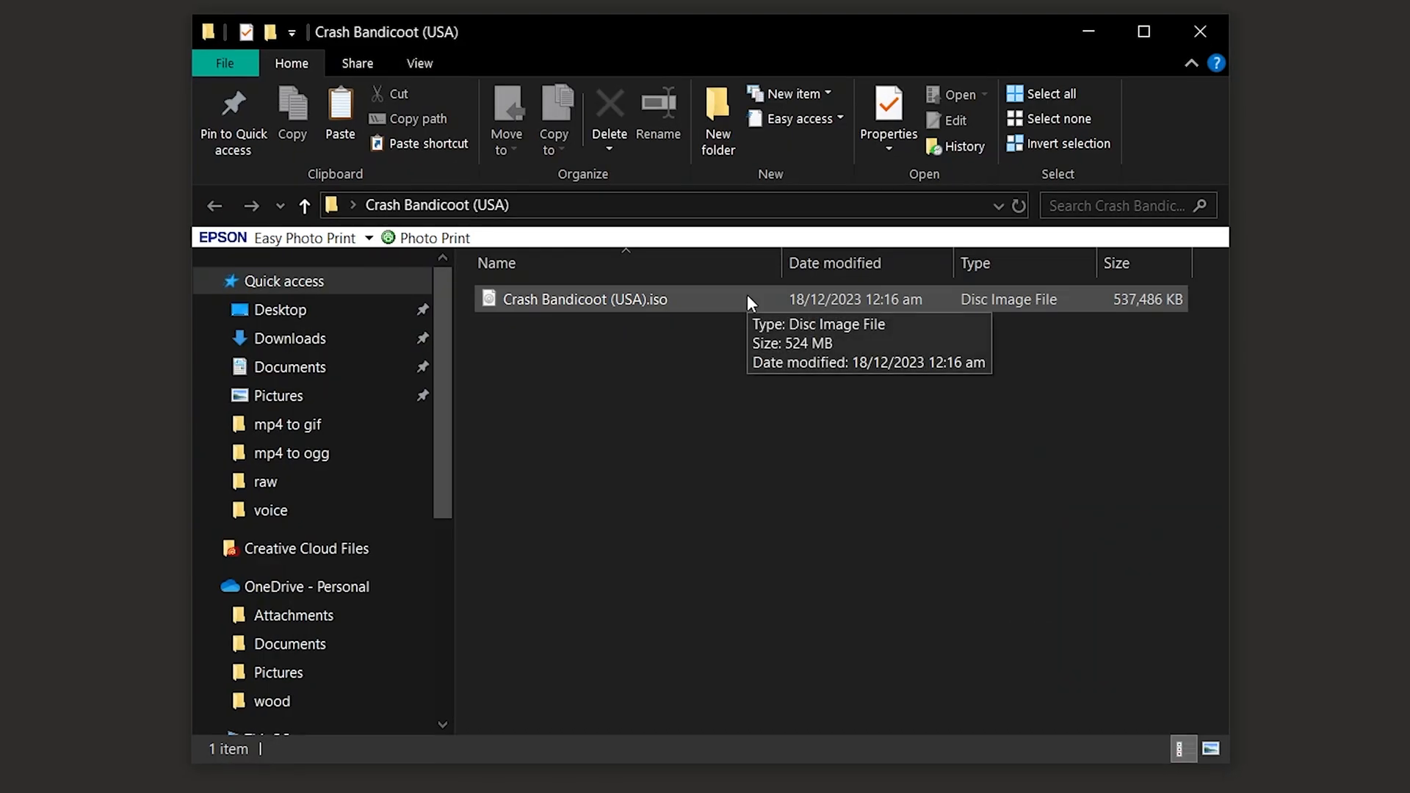
Step: Mount Crash Bandicoot (USA).iso as DVD Drive G: SCUS-94900
right_click(609, 299)
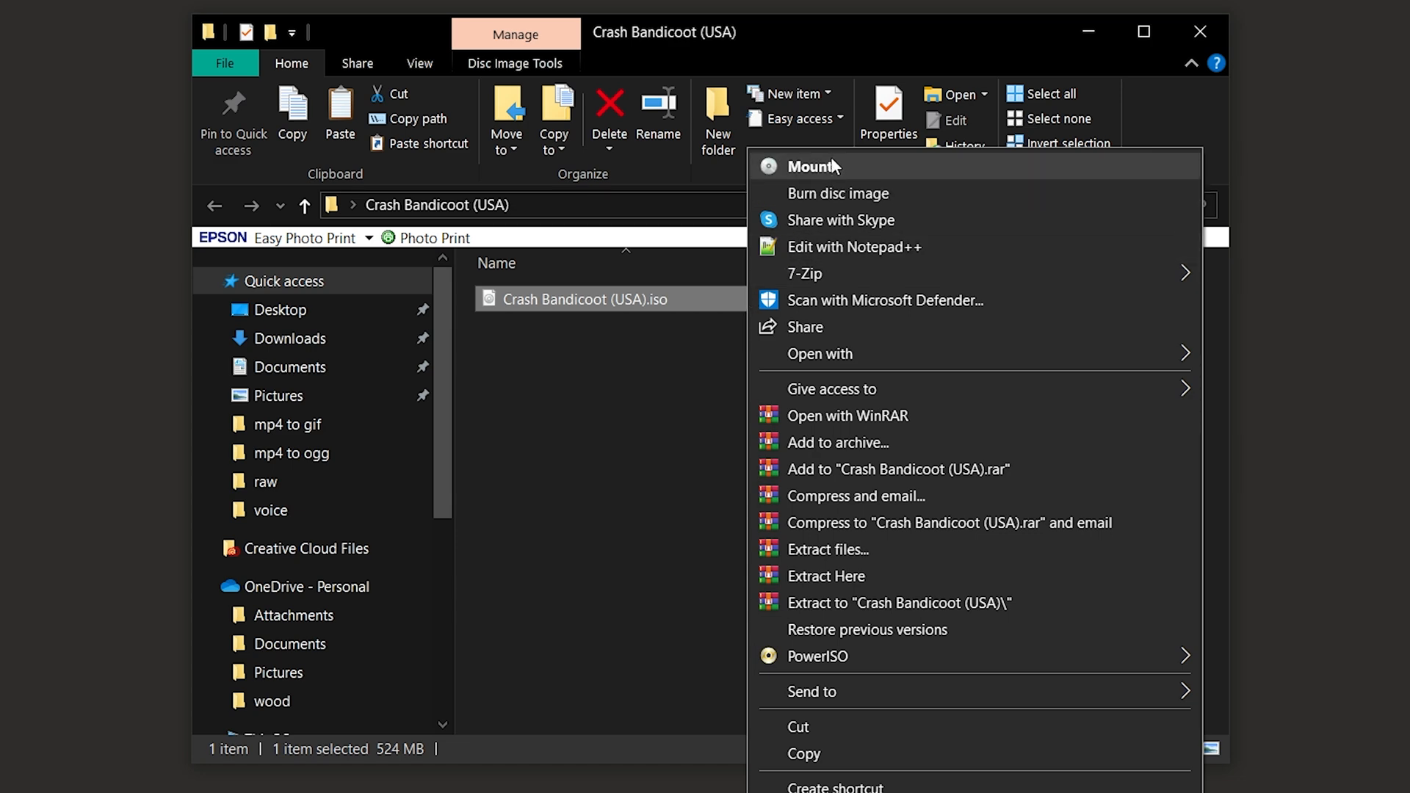
left_click(808, 166)
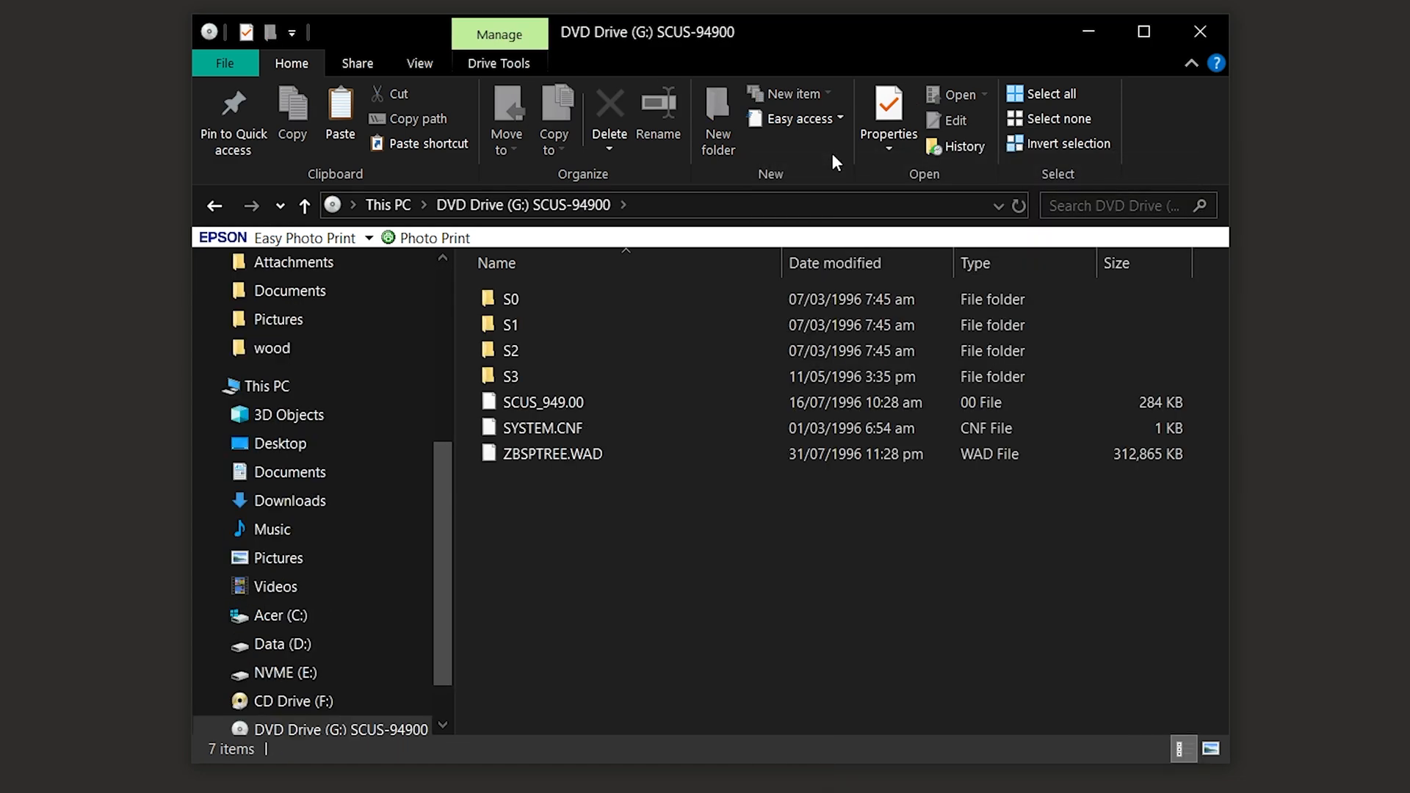